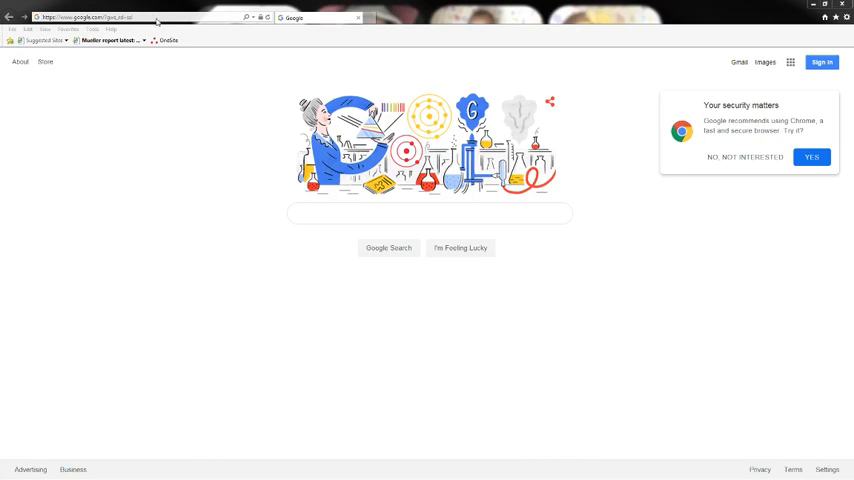
Load realpage.com from the address bar in place of the Google page
{"action": "left_click", "coordinate": [85, 17]}
{"action": "type", "text": "realpa"}
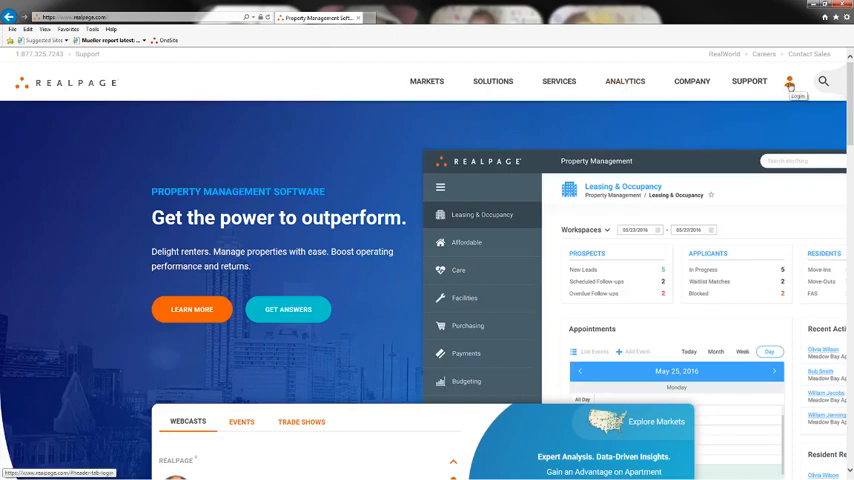
Choose Login from the person icon's dropdown to reach the unified login page
{"action": "left_click", "coordinate": [790, 83]}
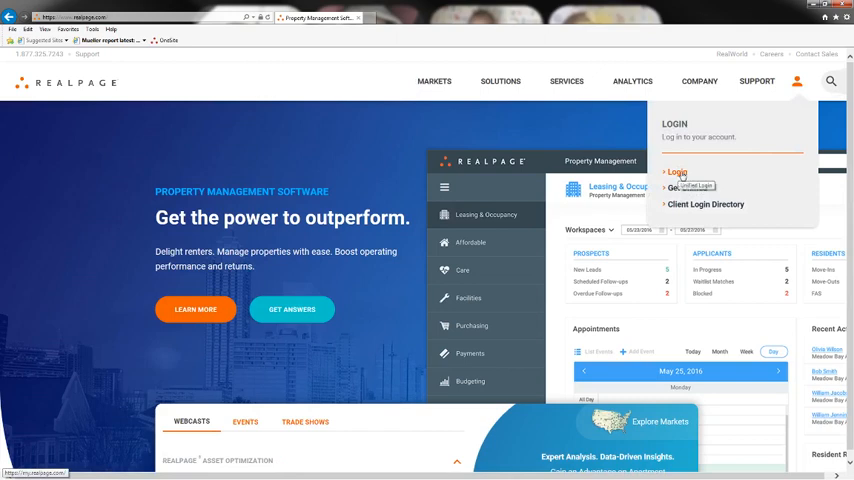
{"action": "left_click", "coordinate": [678, 172]}
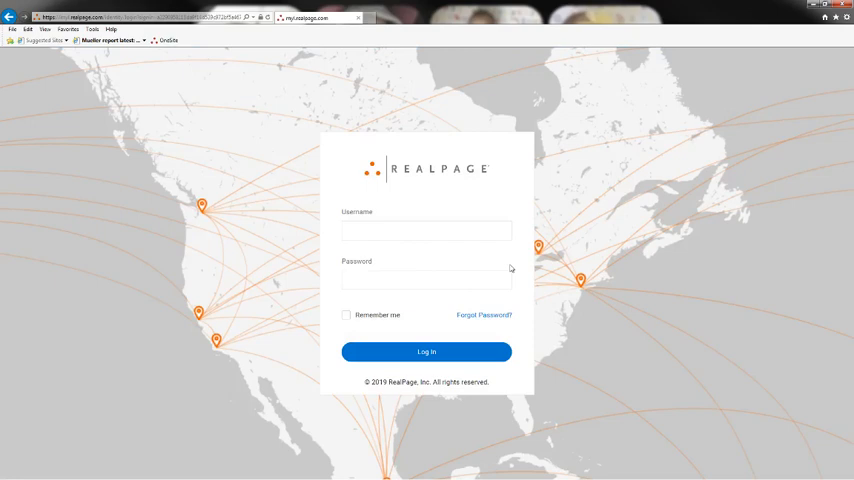